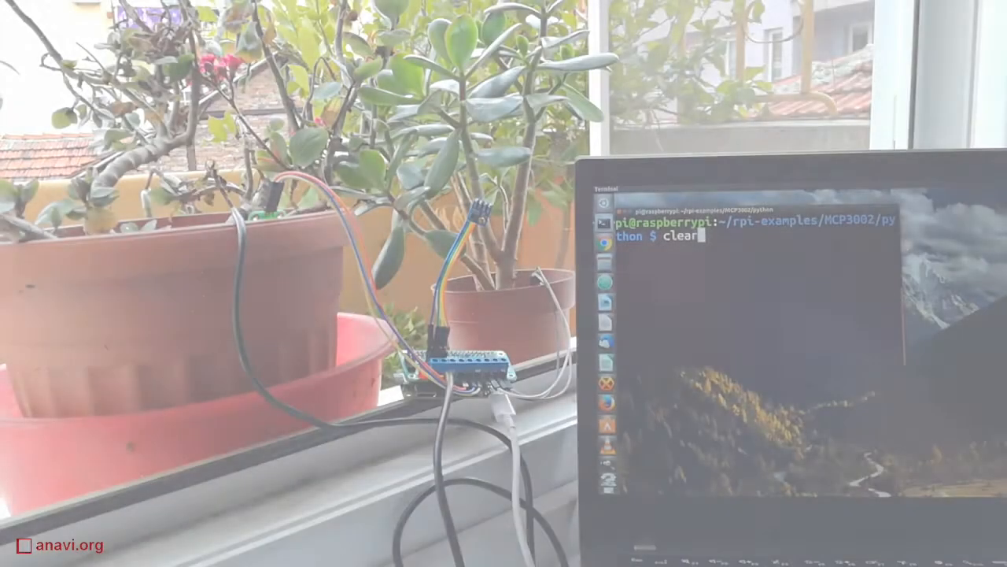
- Run sudo python adc.py repeatedly to print soil moisture ADC readings like 807 and 734
type("sudo python adc.py")
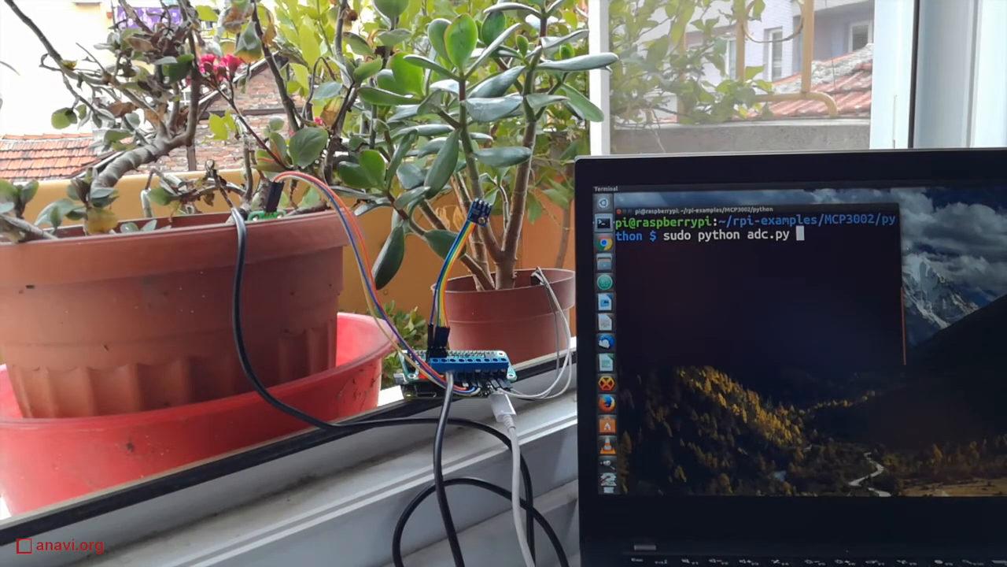
key("Return")
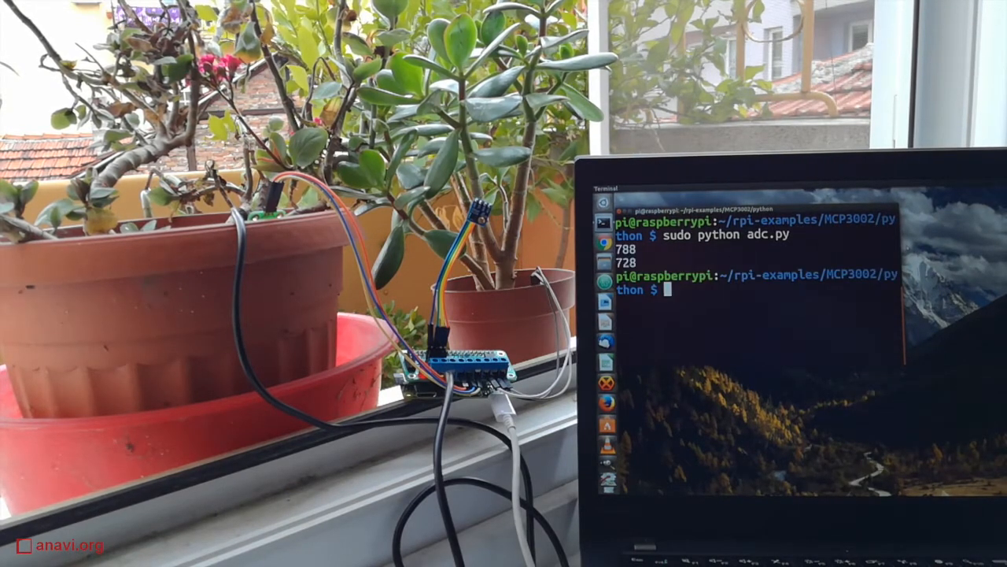
type("sudo python adc.py")
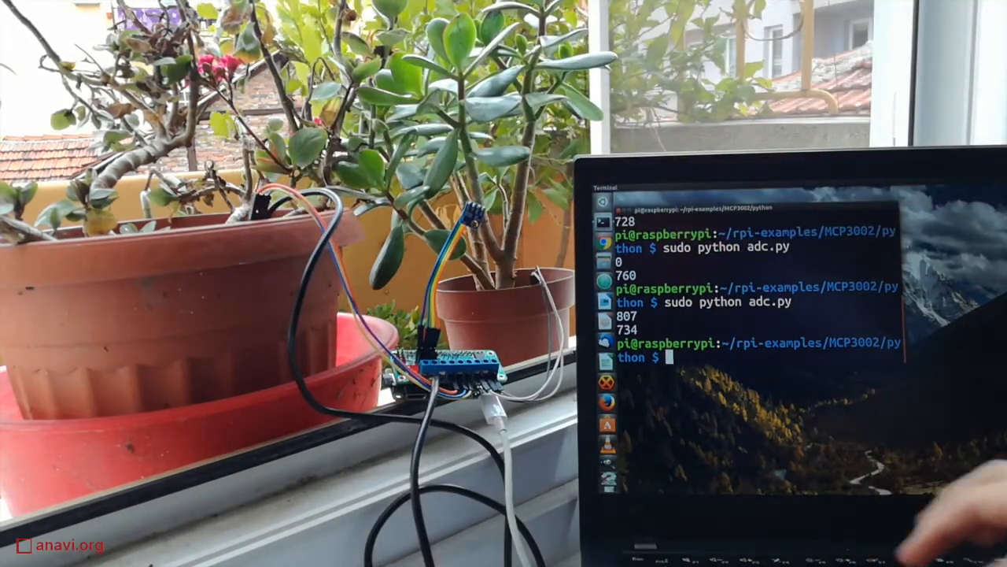
- Cat the 28-... w1_slave file under /sys/bus/w1/devices, showing crc=67 YES and t=17187
type("ca")
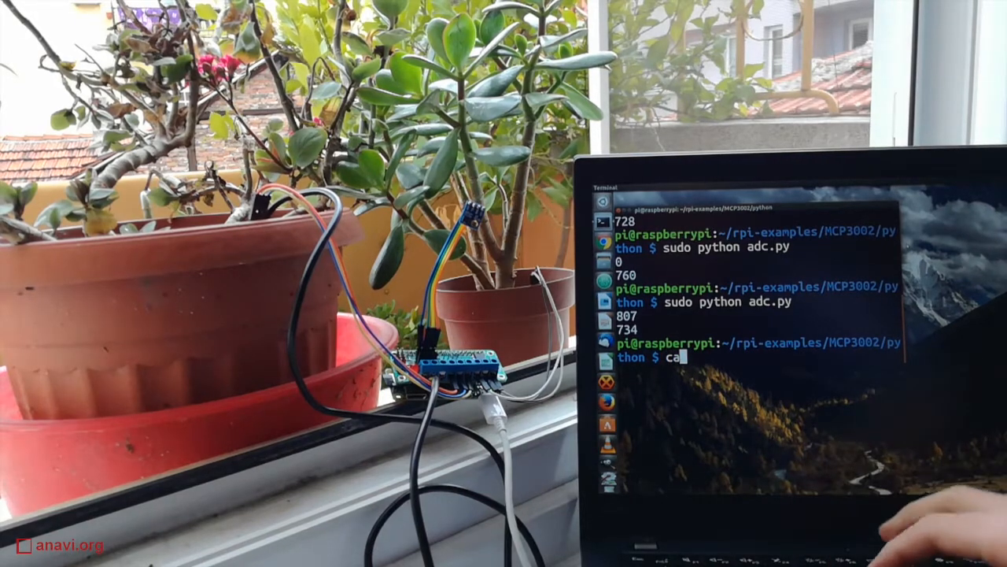
type("t")
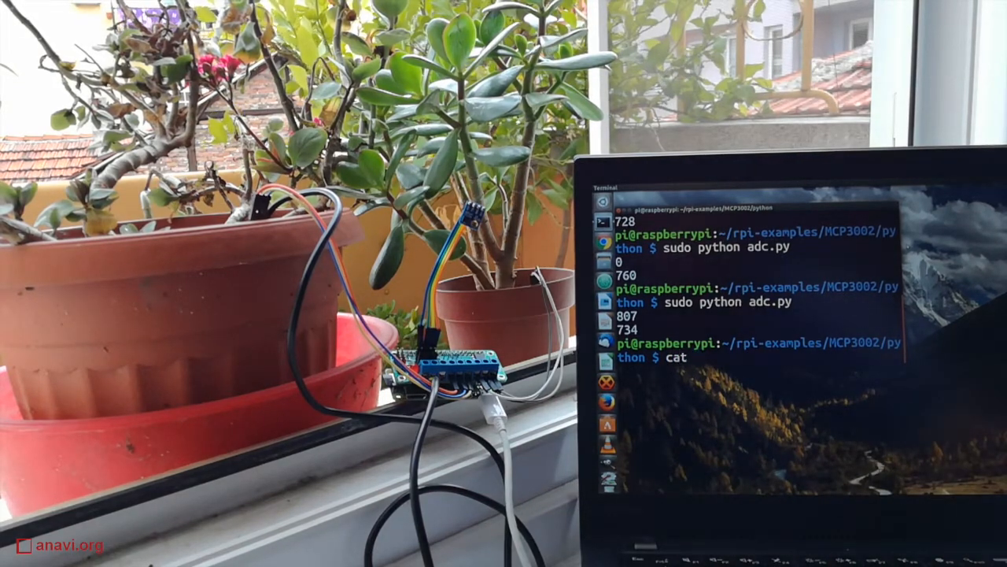
type("/sys")
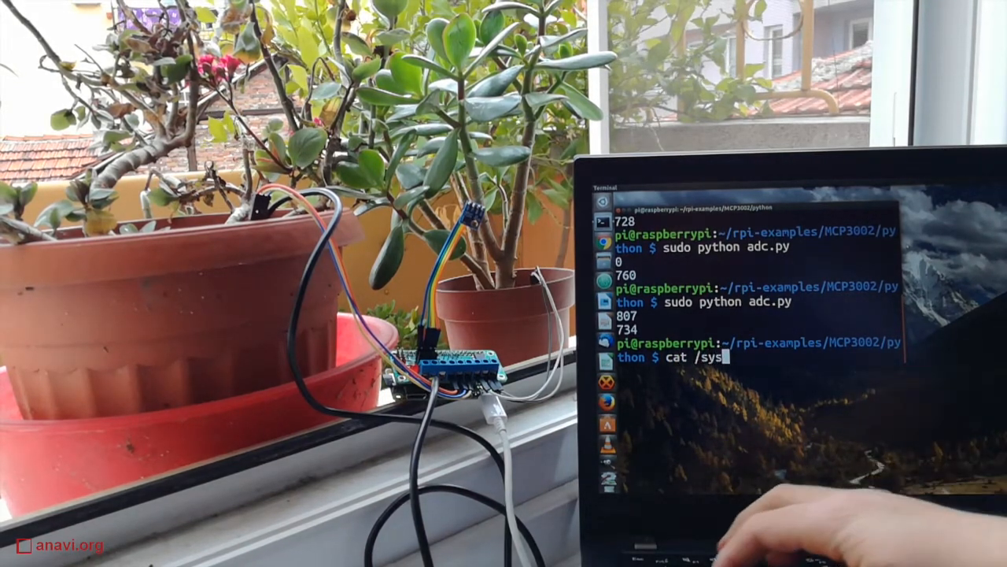
type("/")
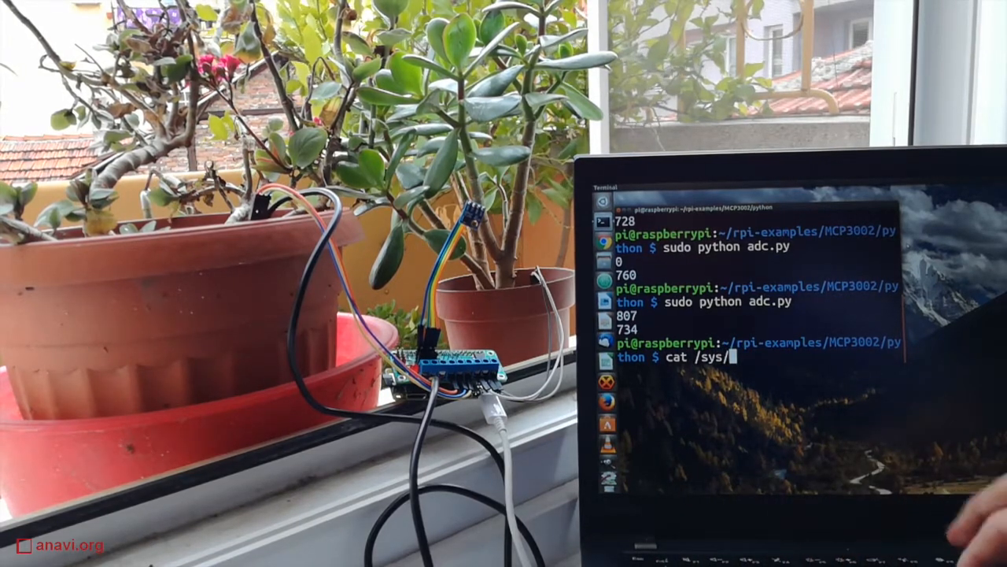
type("bus/w")
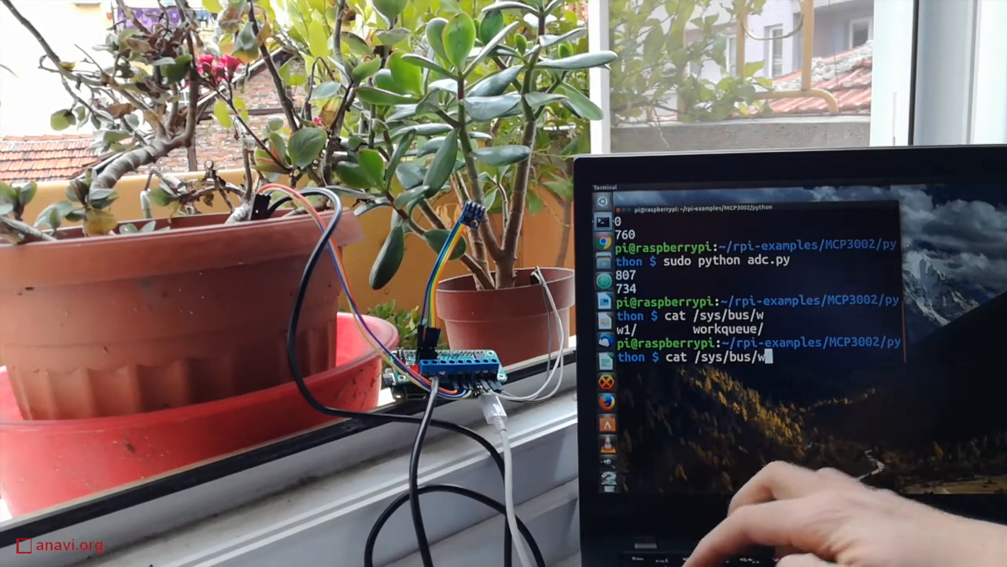
type("1/")
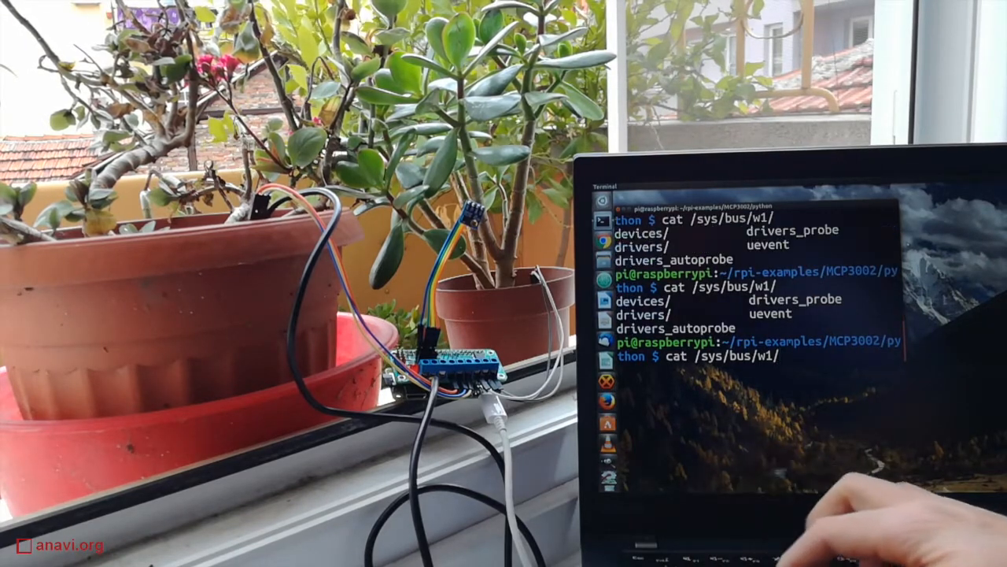
type("devices/28-80000000ebdb/w1_slave")
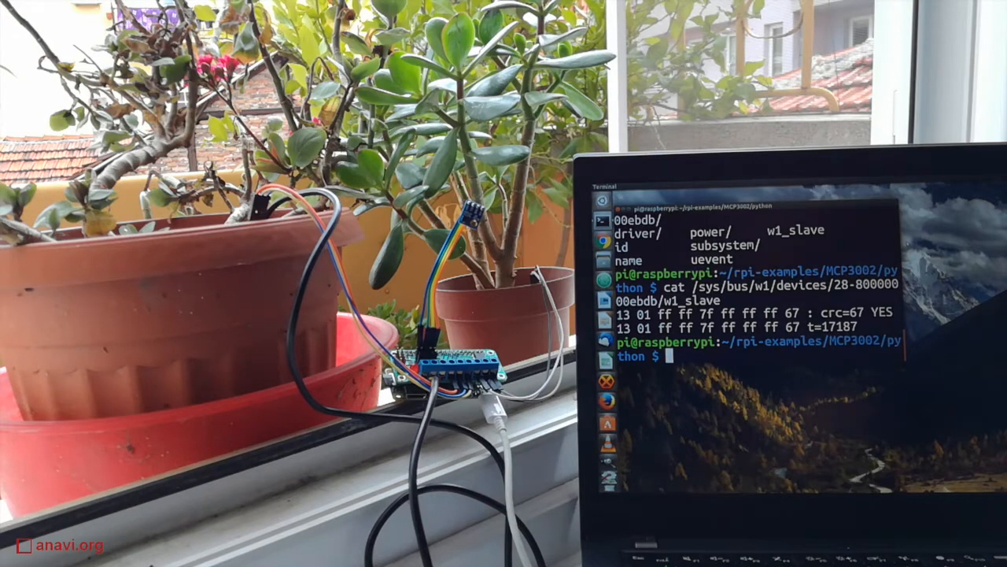
- Toggle the LED with gpio write 3 1 and 3 0, then cd into rpi-examples/HTU21D/c and list it
type("gp")
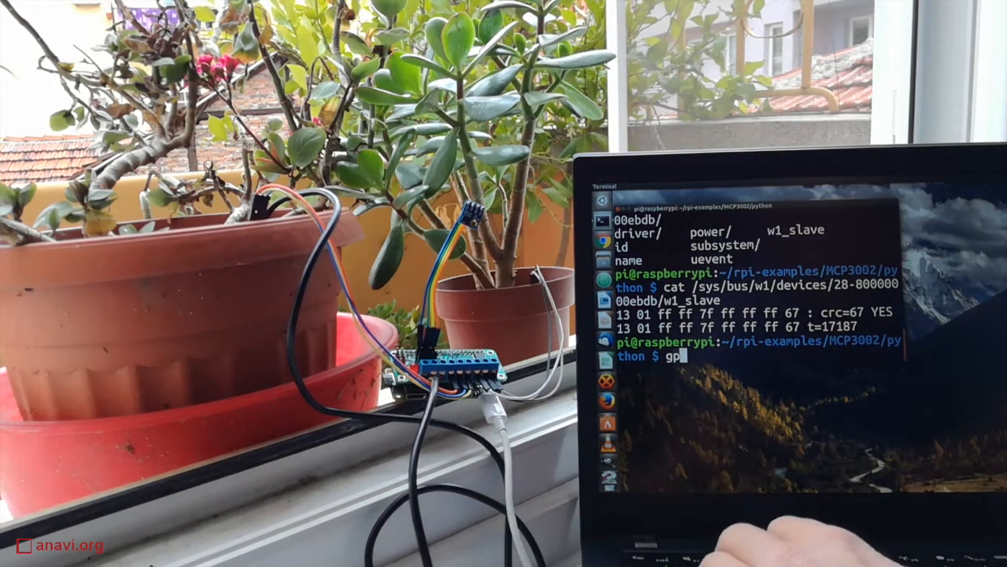
type("io")
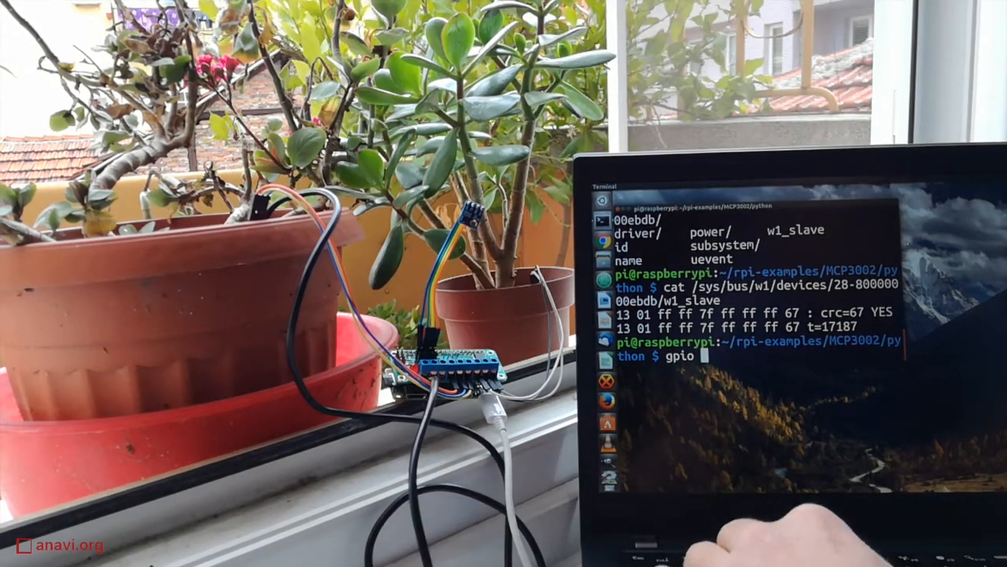
type("write 3 1")
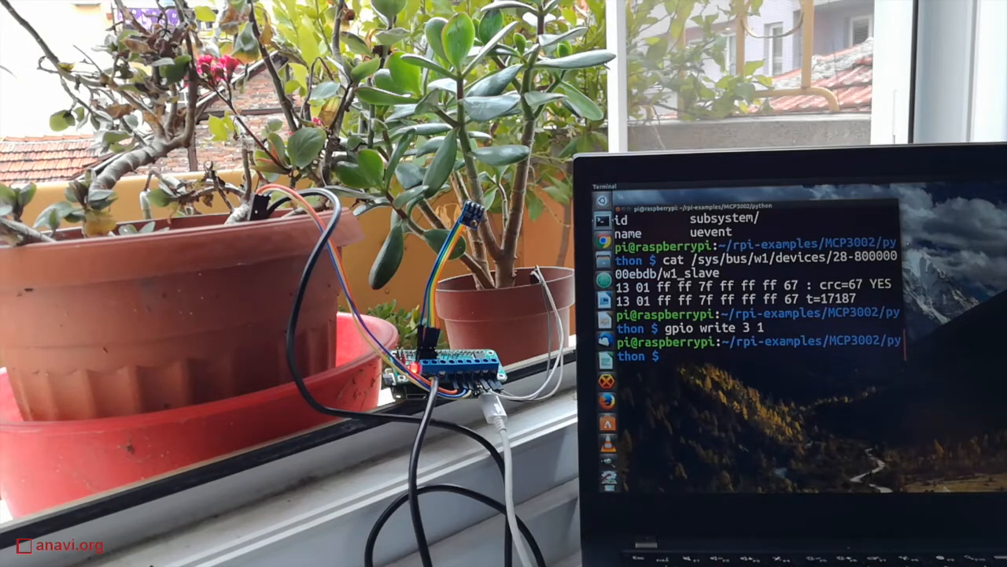
type("gpio write 3 0")
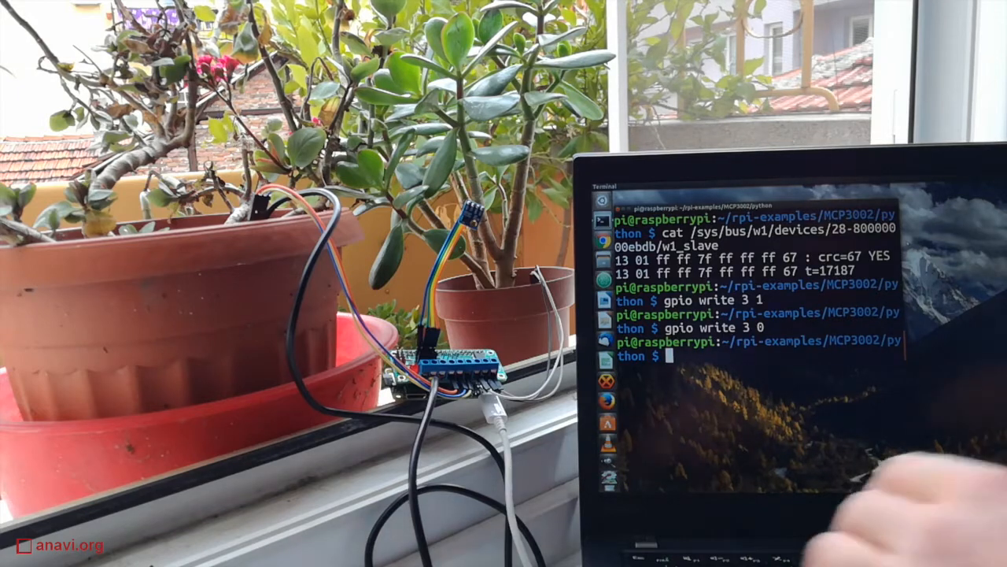
type("cd c/")
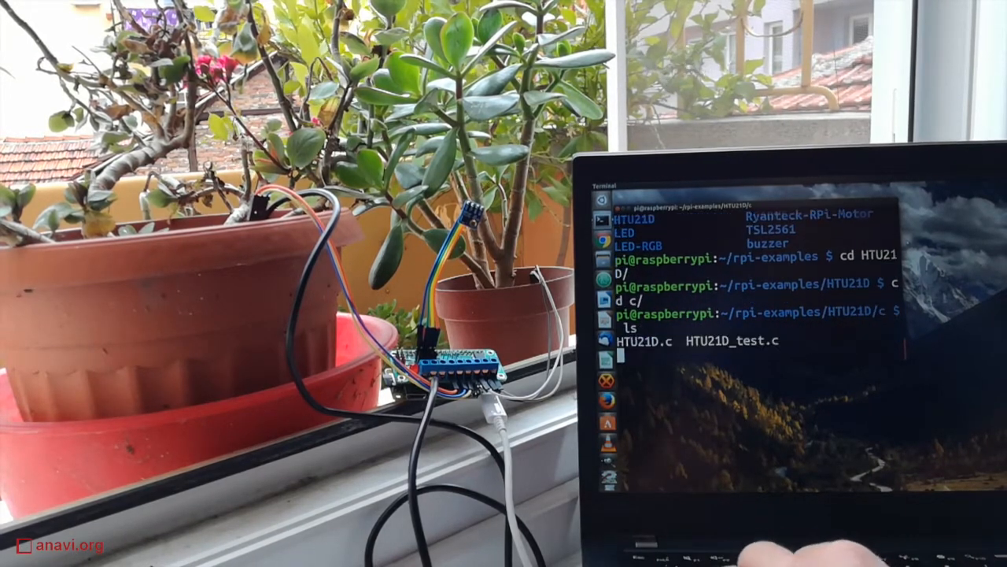
- Build with make and run sudo ./HTU21D_test, printing 17.56C and 39.29%rh
type("make")
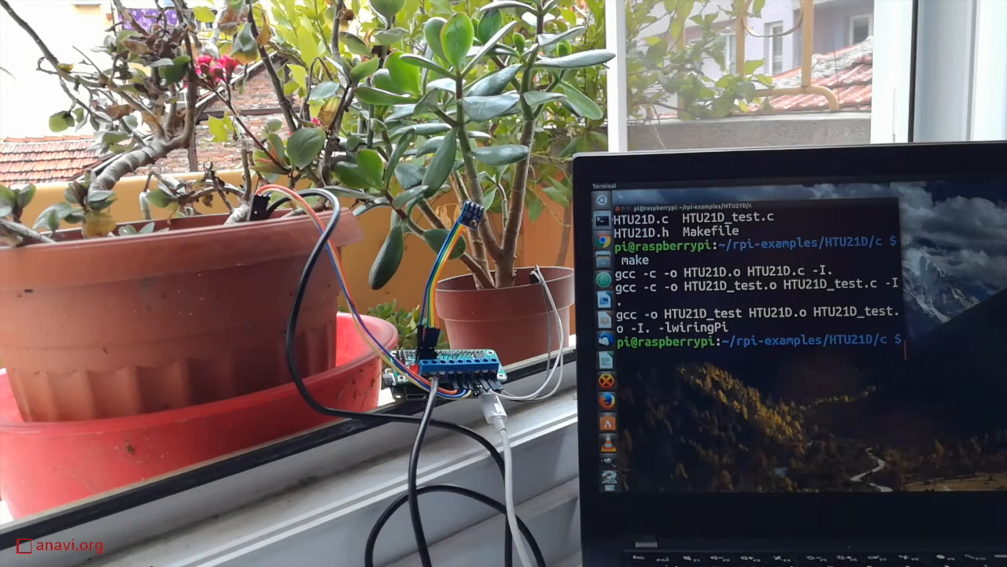
type("ls")
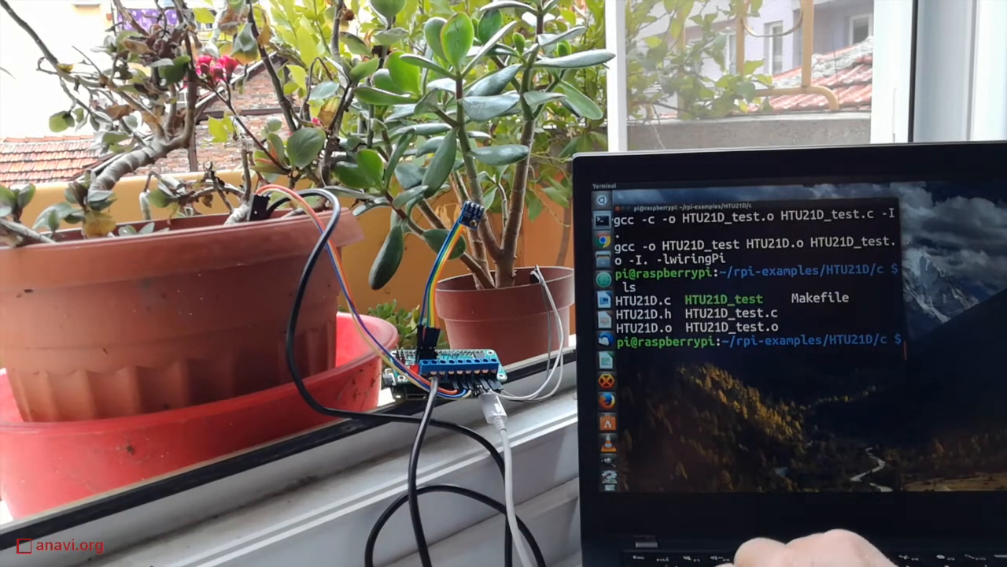
type("sudo /")
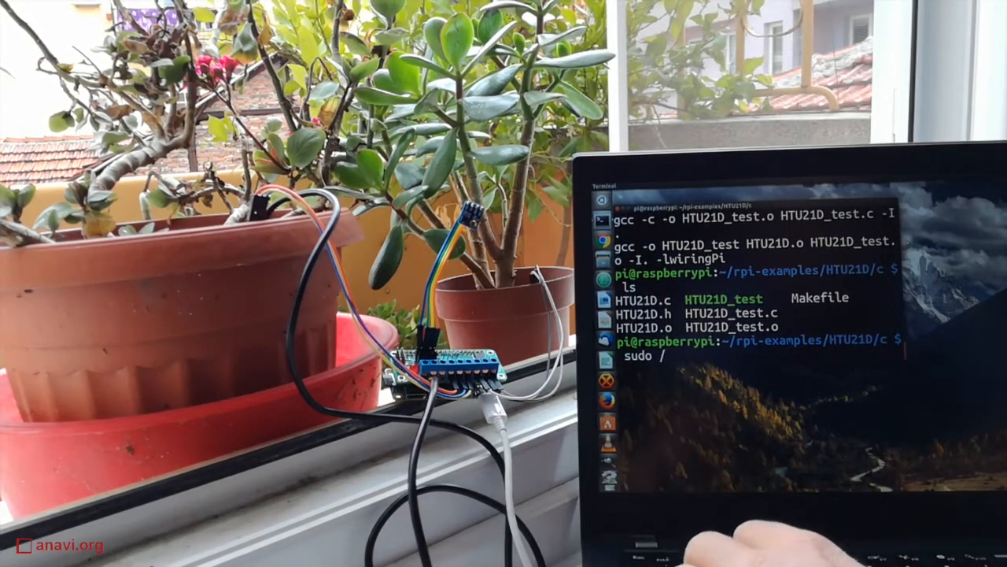
type("./HTU21D_test")
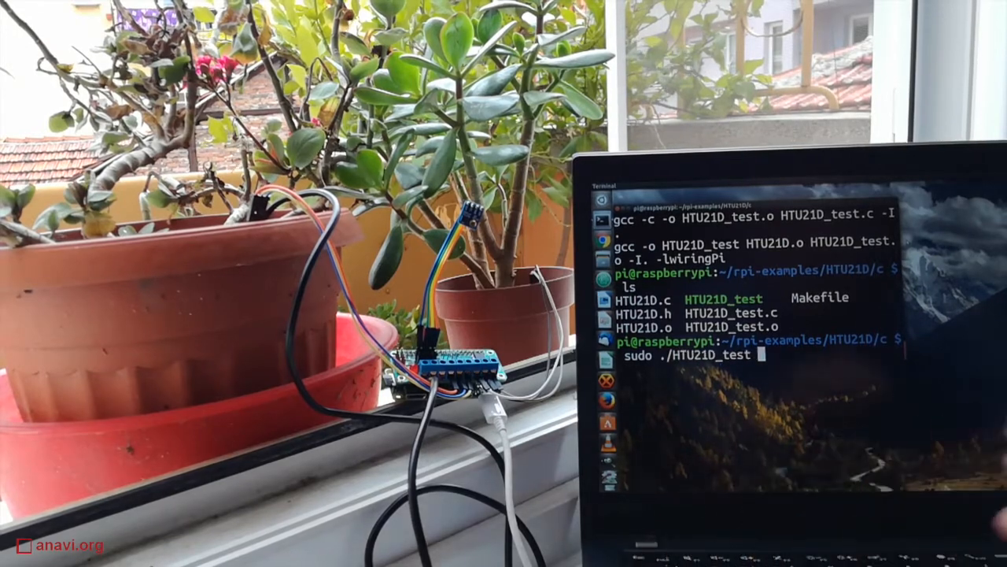
key("Return")
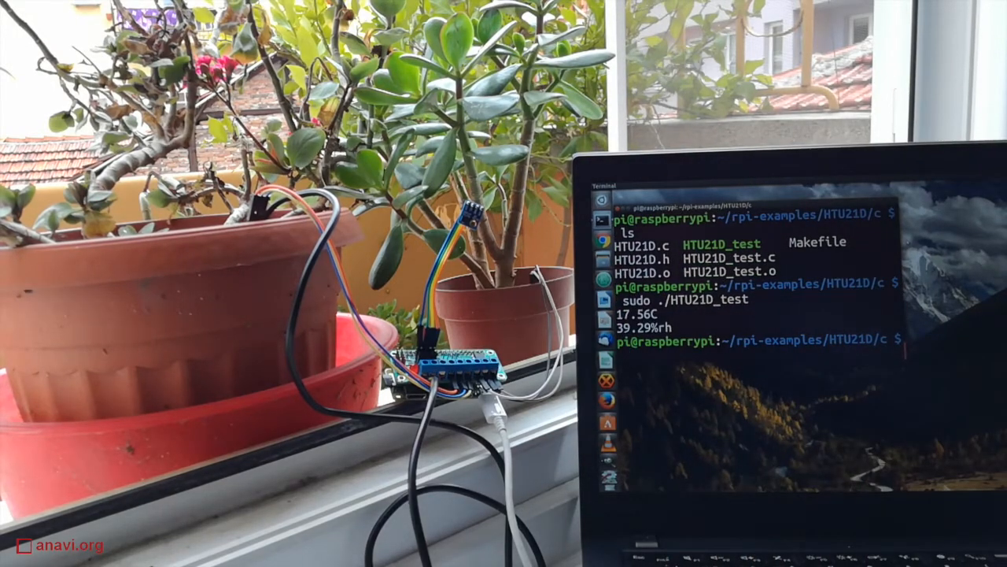